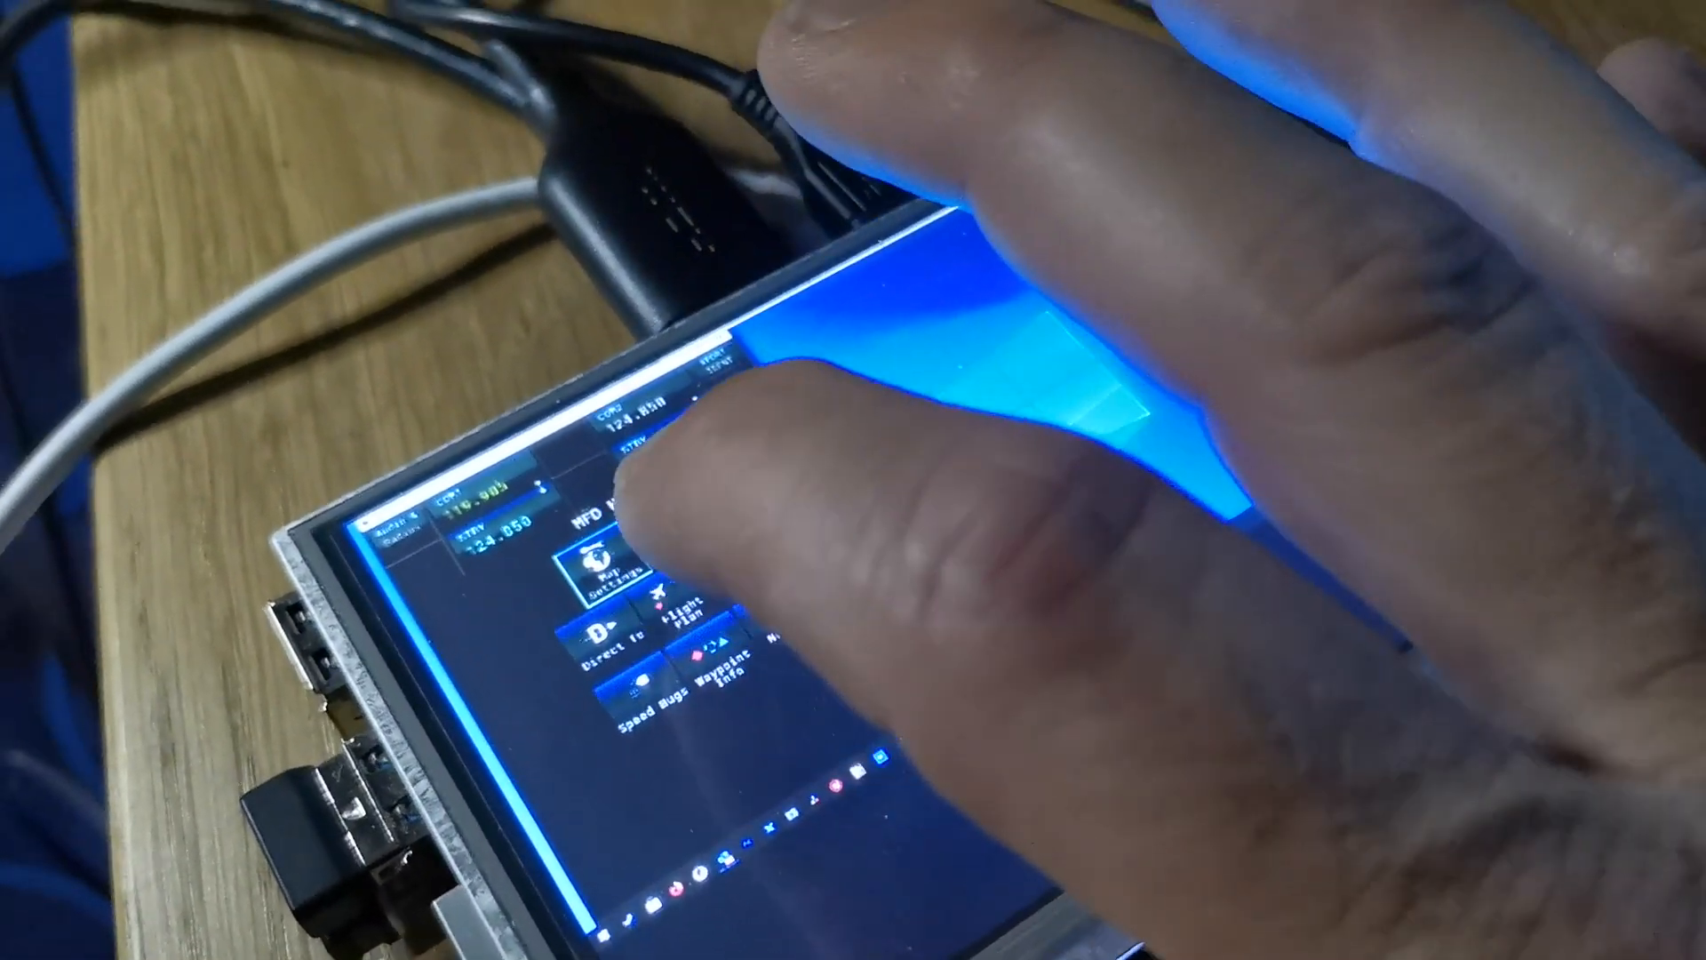
Step: Open the empty Active Flight Plan page from the MFD menu's Flight Plan button
left_click(681, 610)
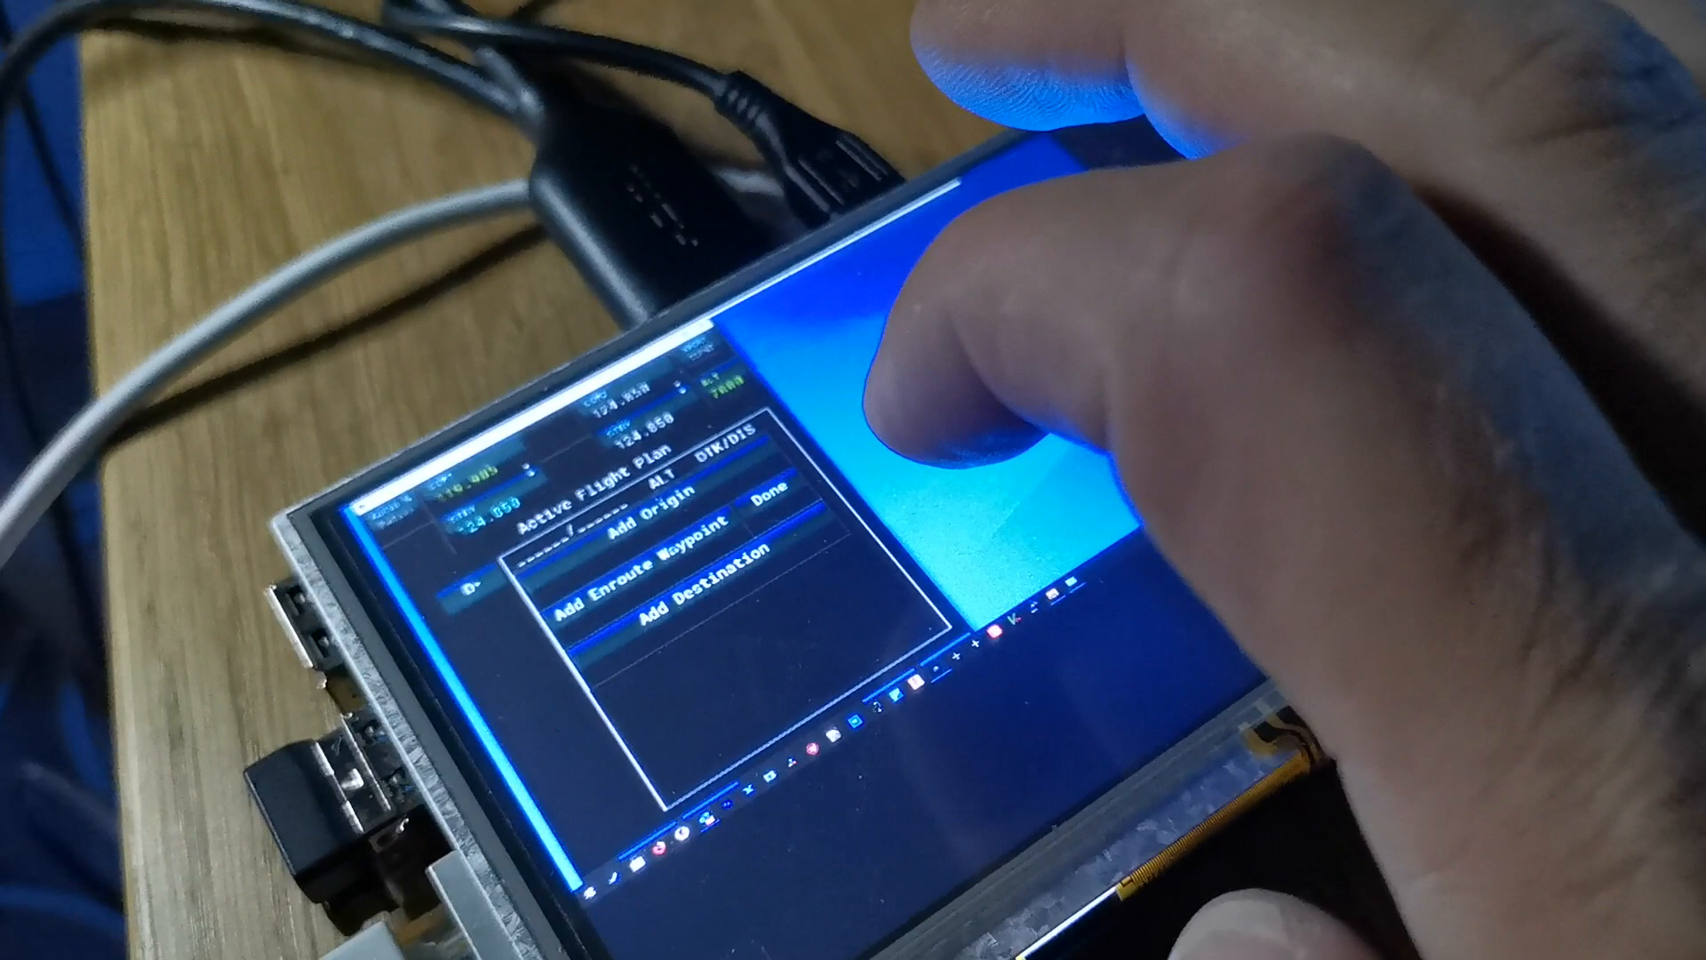